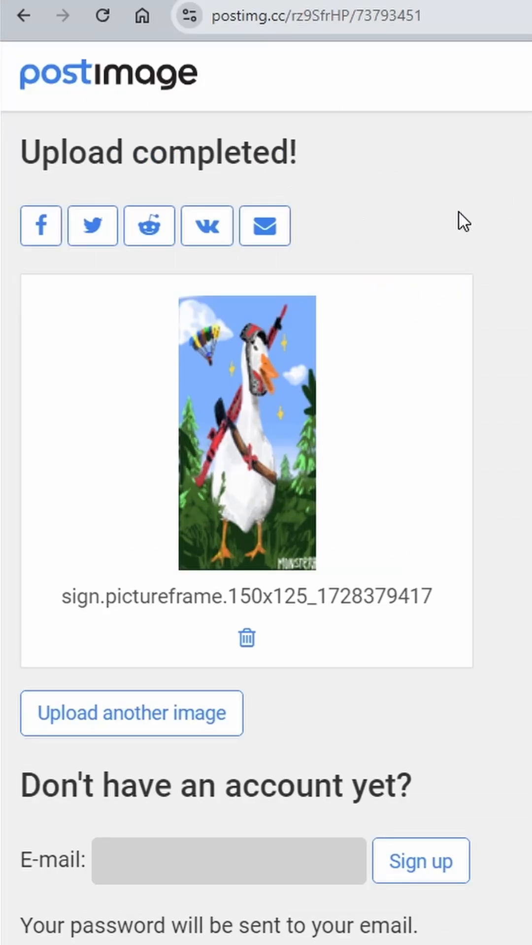
mouse_move(206, 226)
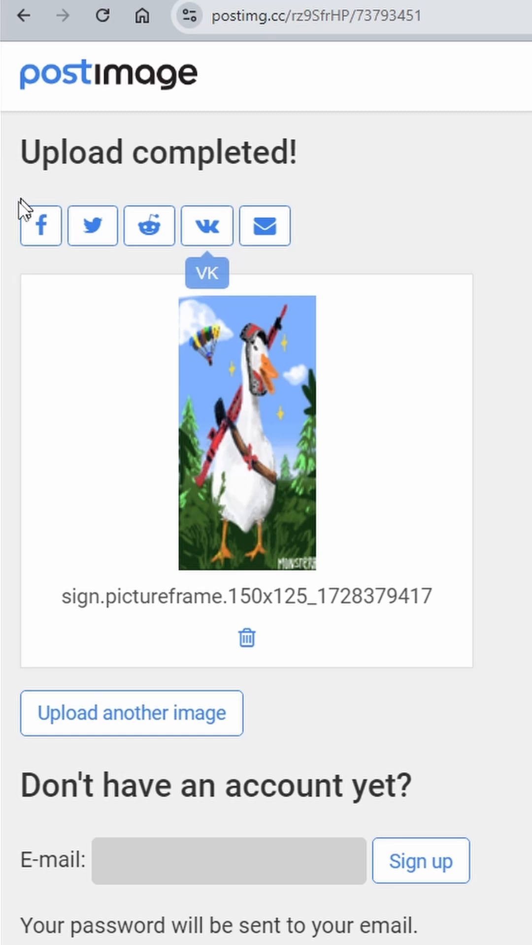
scroll(down, 3)
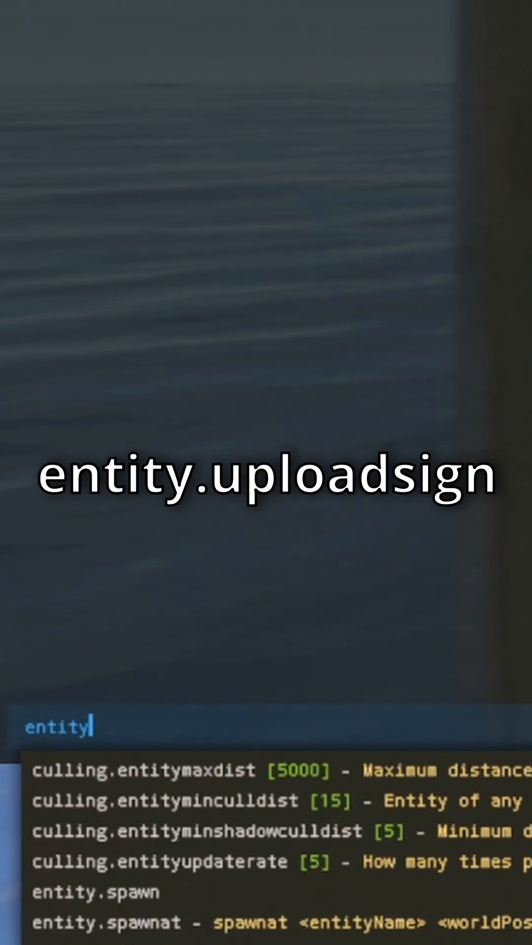
text(.uploadsign)
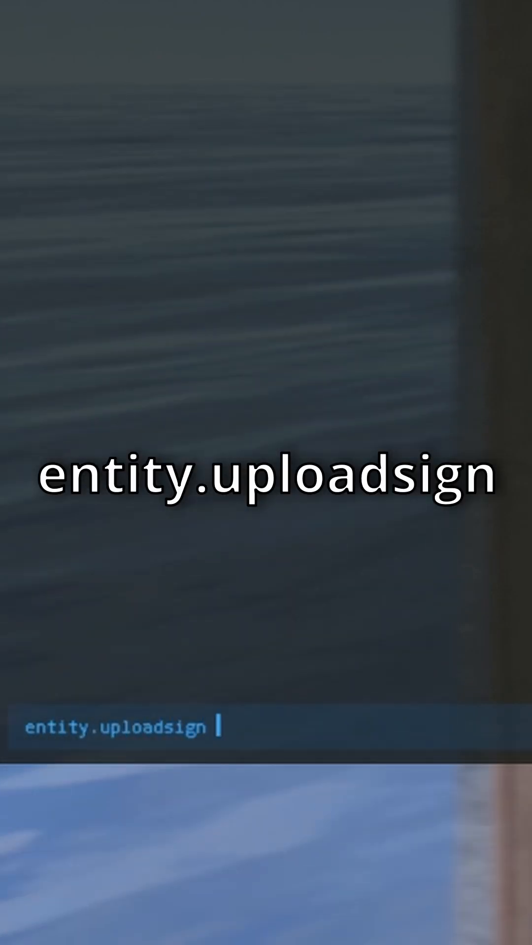
text(m_rocket)
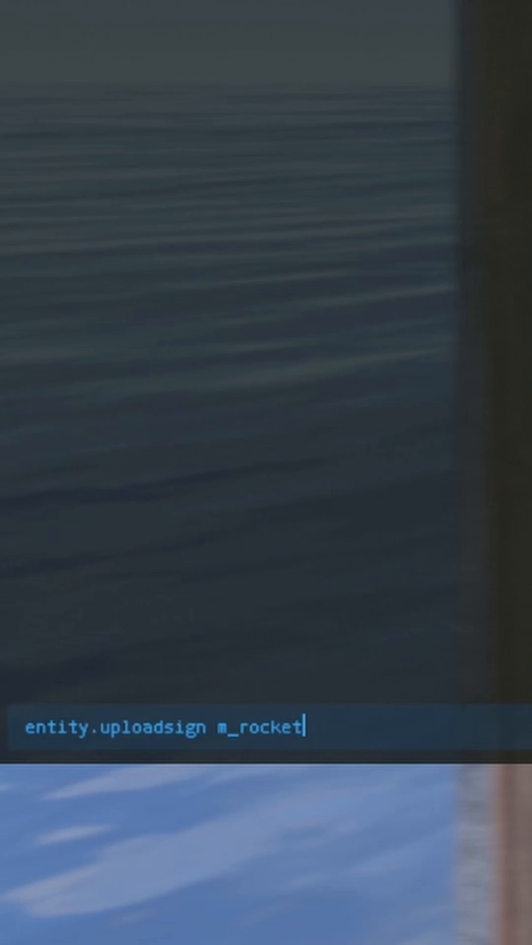
text(launcher.png)
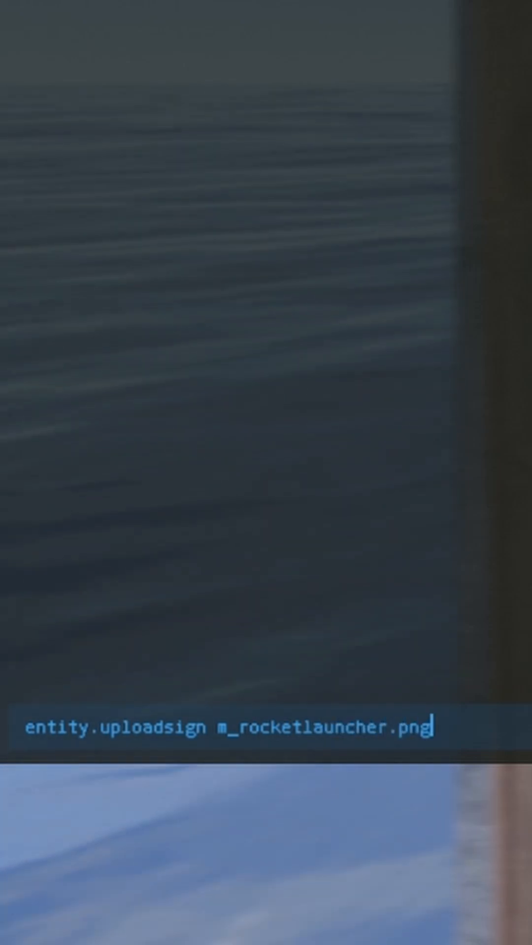